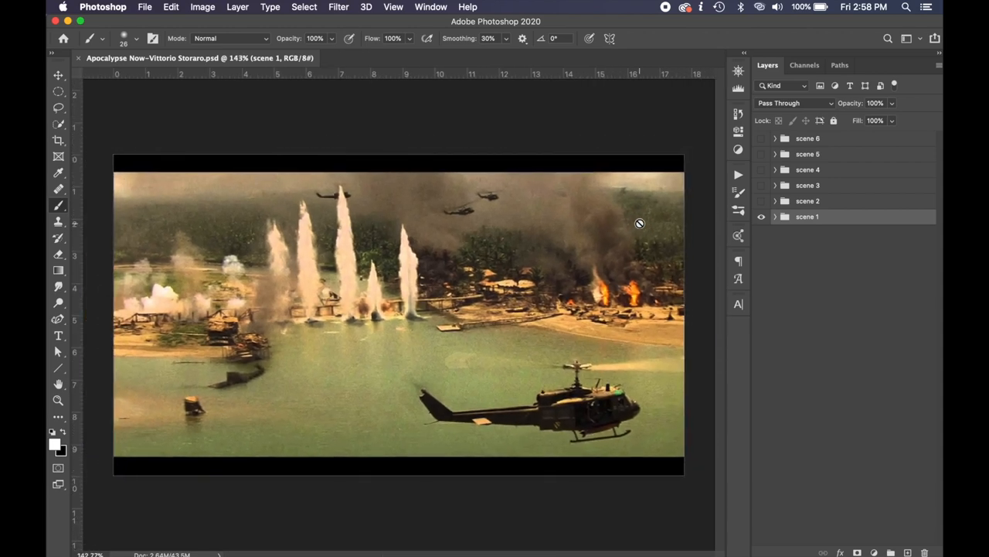
{"action": "mouse_move", "coordinate": [658, 261]}
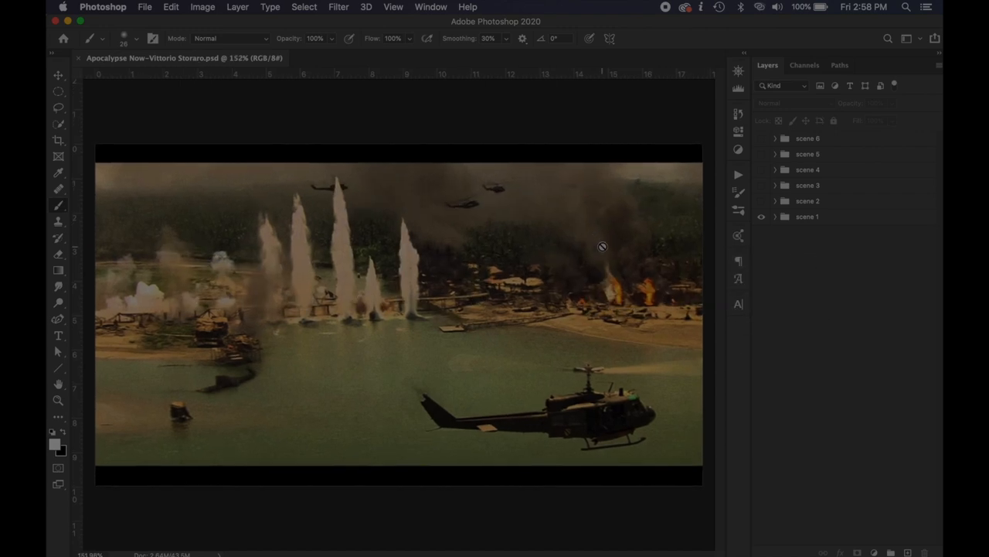
{"action": "mouse_move", "coordinate": [424, 142]}
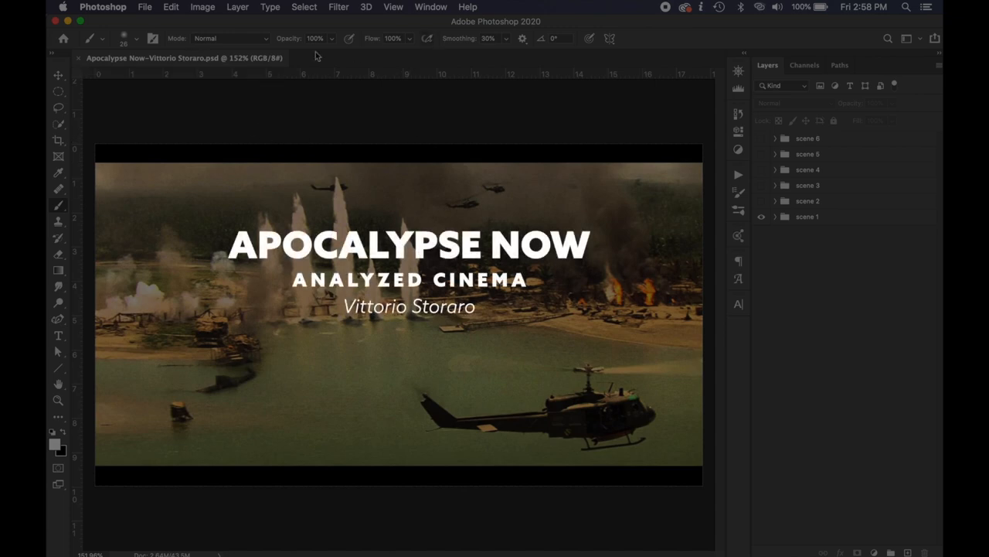
{"action": "mouse_move", "coordinate": [184, 57]}
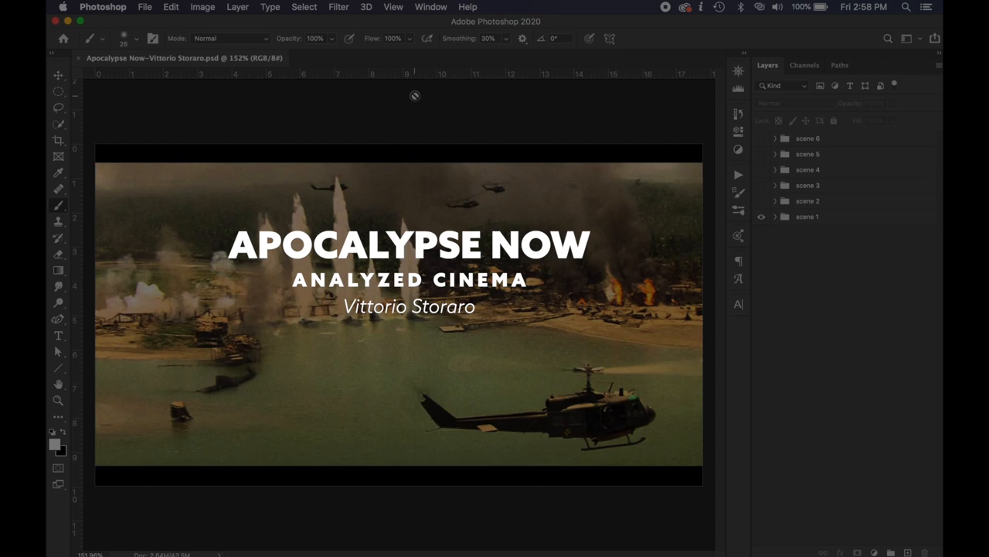
- Preview scene 1's silhouette balance Threshold overlay briefly, keep the centre-line guides visible, and collapse the group
{"action": "left_click", "coordinate": [807, 216]}
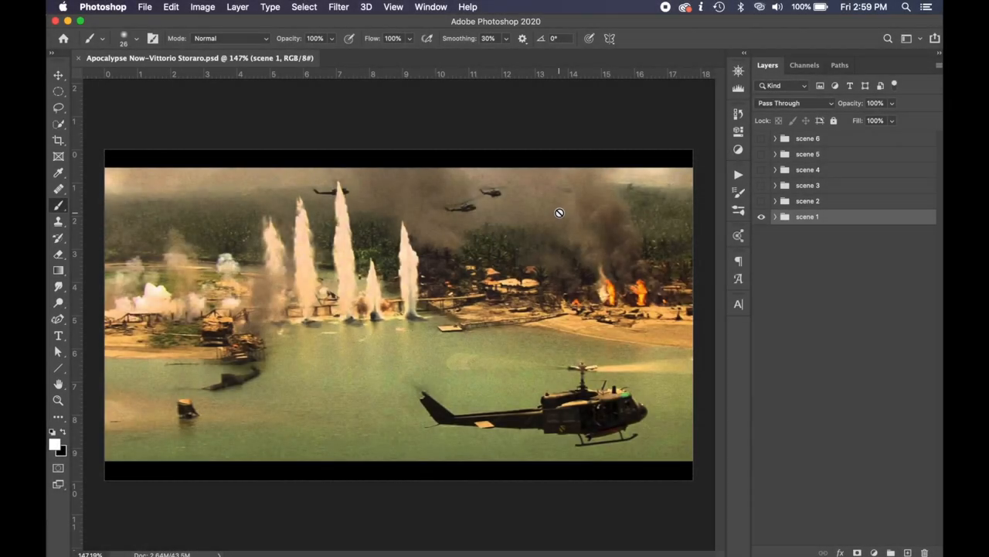
{"action": "left_click", "coordinate": [776, 216]}
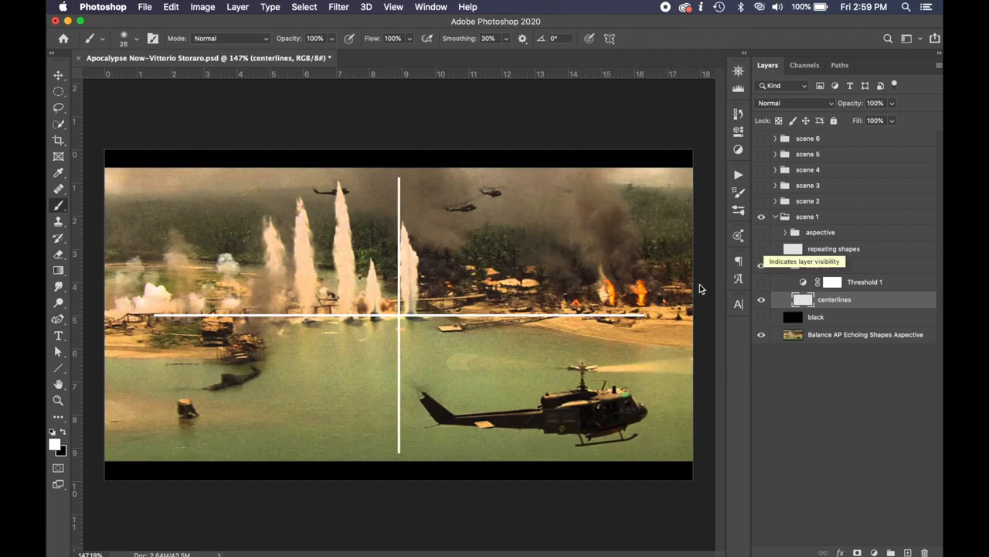
{"action": "left_click", "coordinate": [760, 266]}
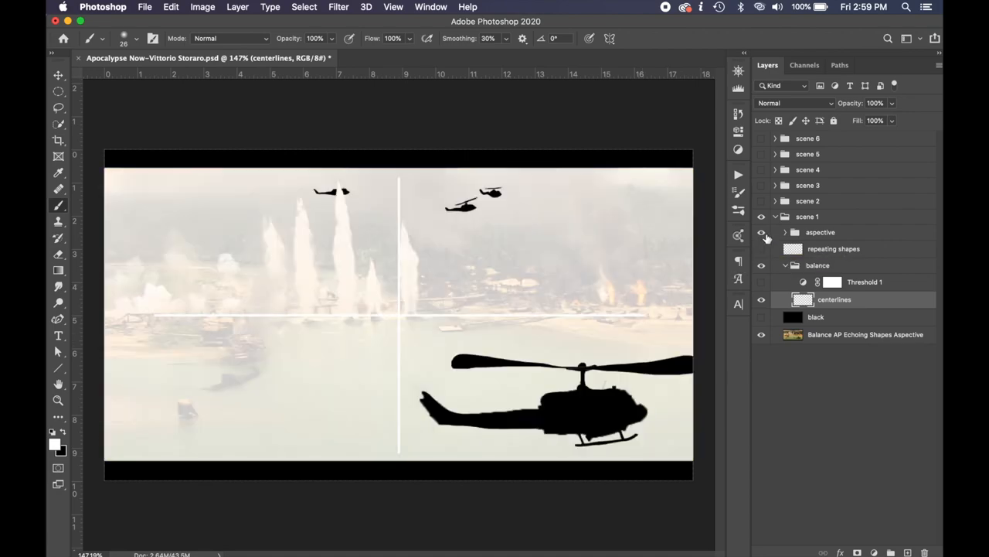
{"action": "left_click", "coordinate": [761, 232]}
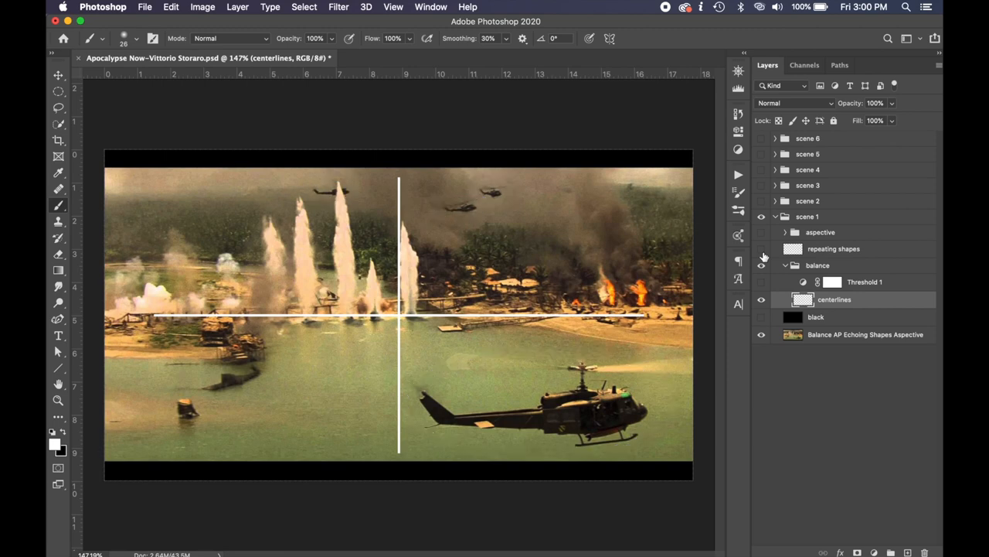
{"action": "mouse_move", "coordinate": [760, 265]}
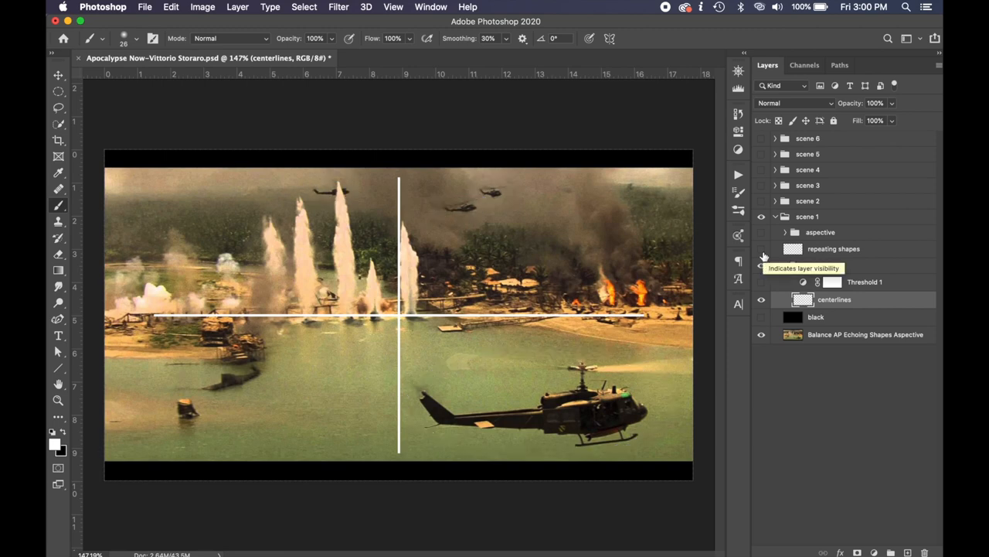
{"action": "left_click", "coordinate": [776, 216]}
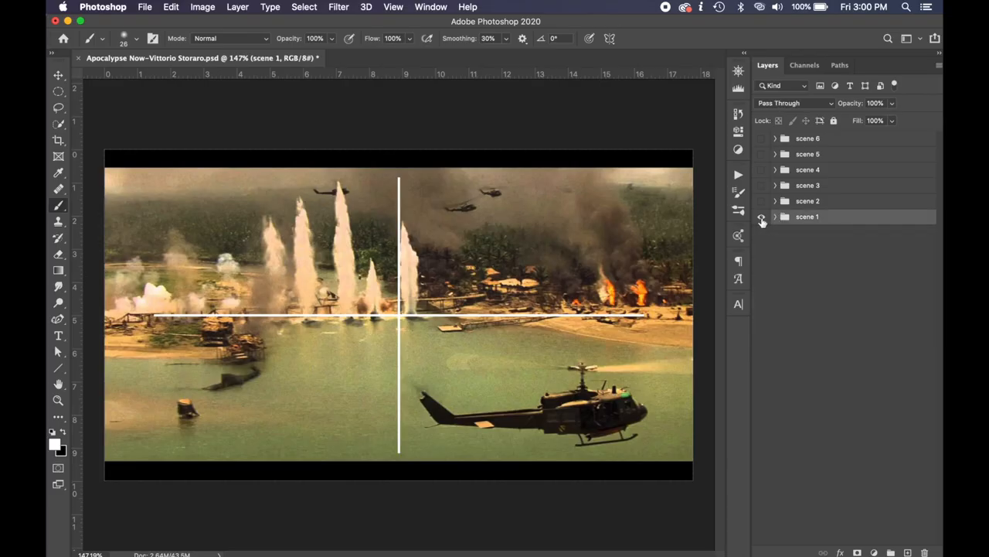
- Reveal the scene 2 soldier-in-smoke still and select its Aerial Perspective and AP overlay layers
{"action": "left_click", "coordinate": [760, 201]}
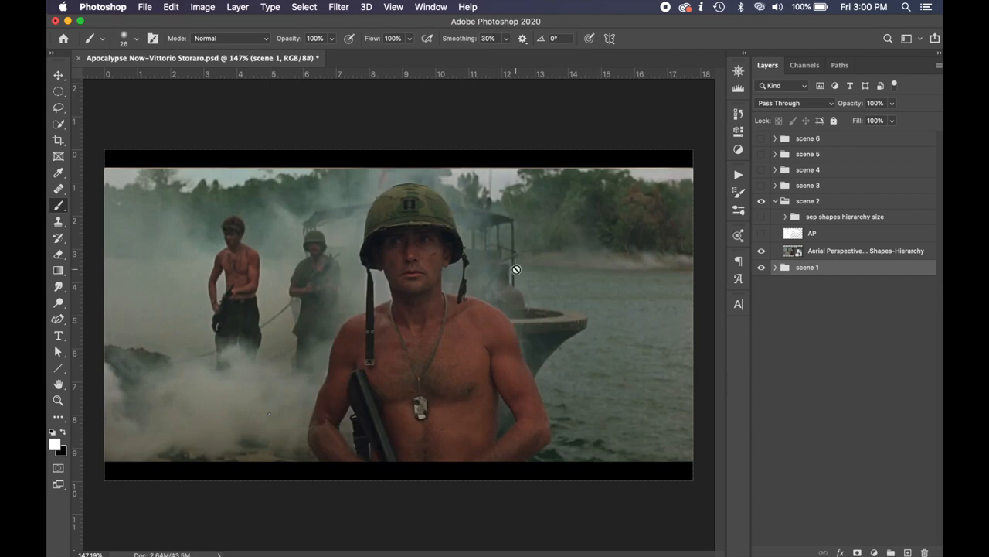
{"action": "left_click", "coordinate": [865, 250]}
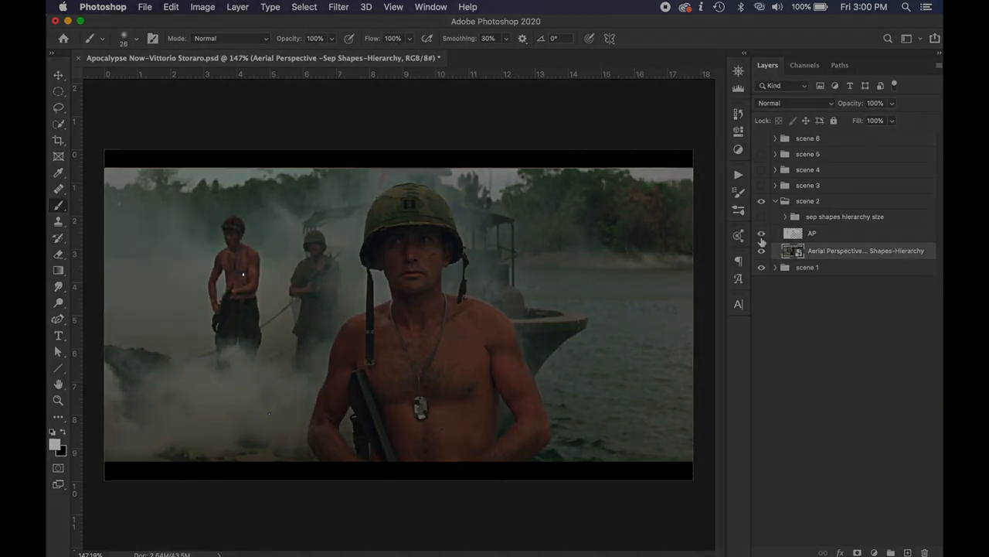
{"action": "left_click", "coordinate": [761, 232]}
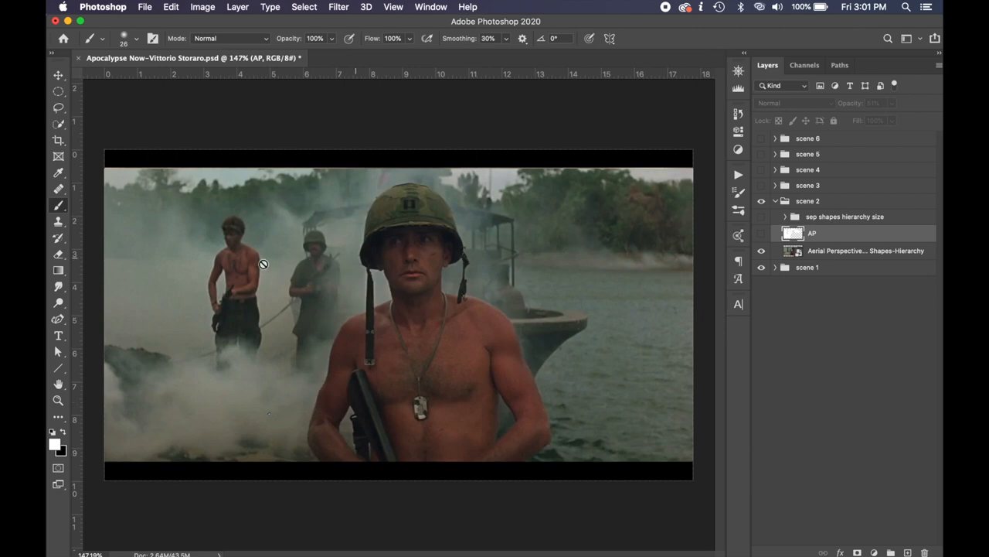
{"action": "mouse_move", "coordinate": [555, 290]}
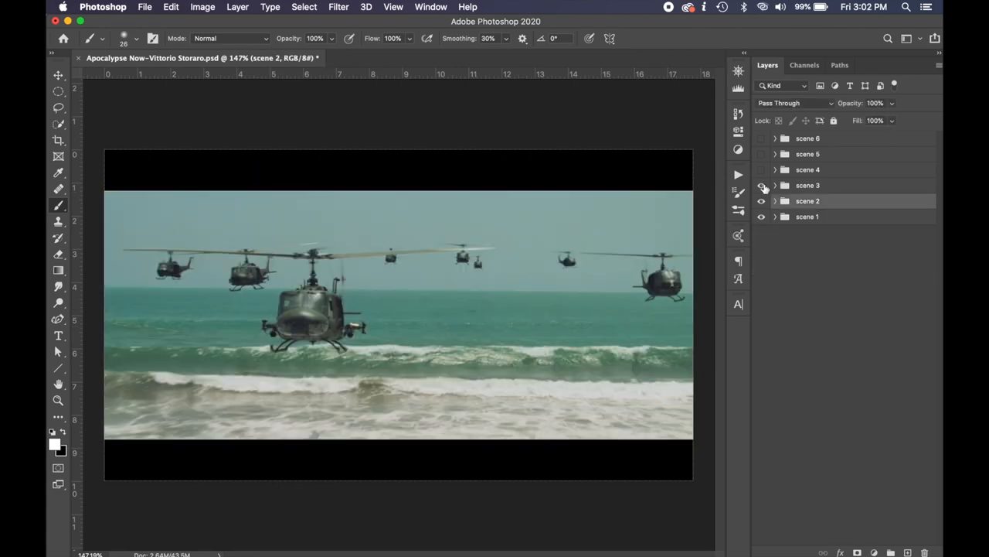
- Preview scene 3's FOR threshold echoing-shapes silhouettes, then switch to the scene 4 standing-officer still
{"action": "left_click", "coordinate": [776, 185]}
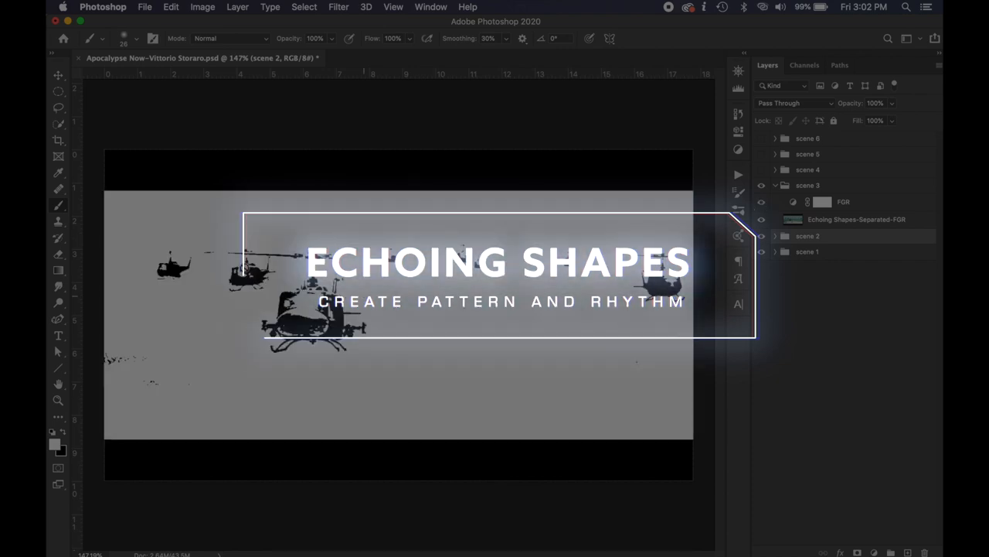
{"action": "left_click", "coordinate": [760, 201]}
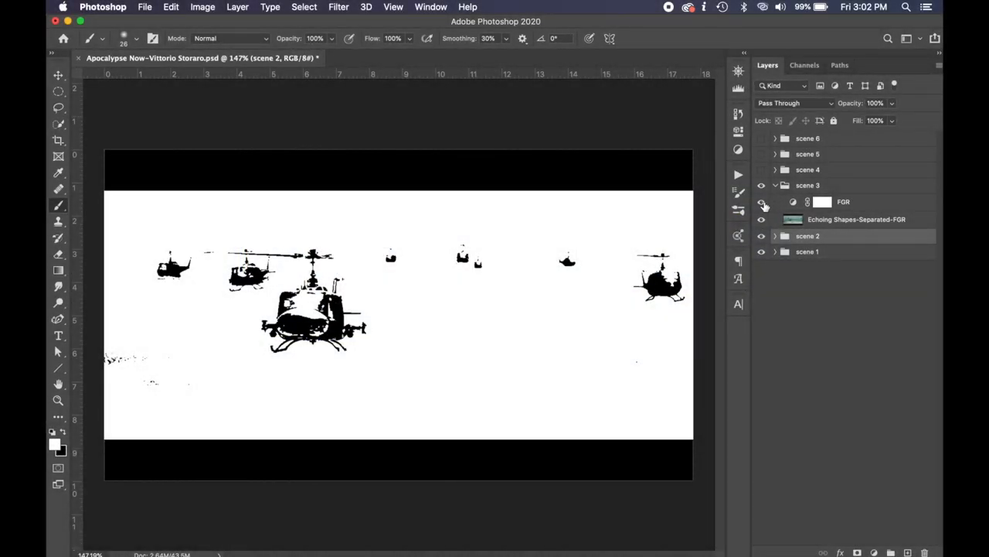
{"action": "left_click", "coordinate": [760, 201]}
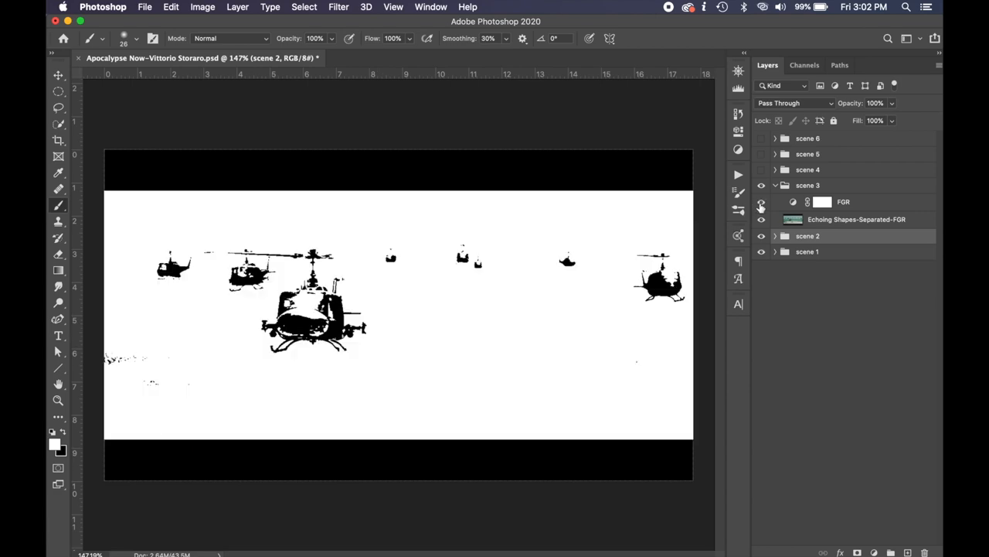
{"action": "left_click", "coordinate": [761, 201]}
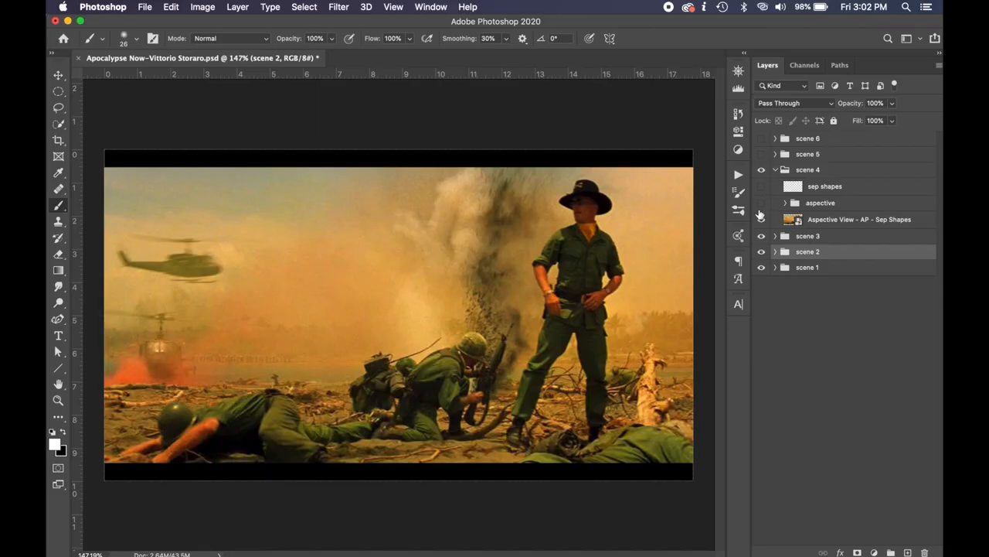
- Show the separated-shapes ellipses circling helicopter, explosion, soldiers and officer on scene 4
{"action": "left_click", "coordinate": [761, 202]}
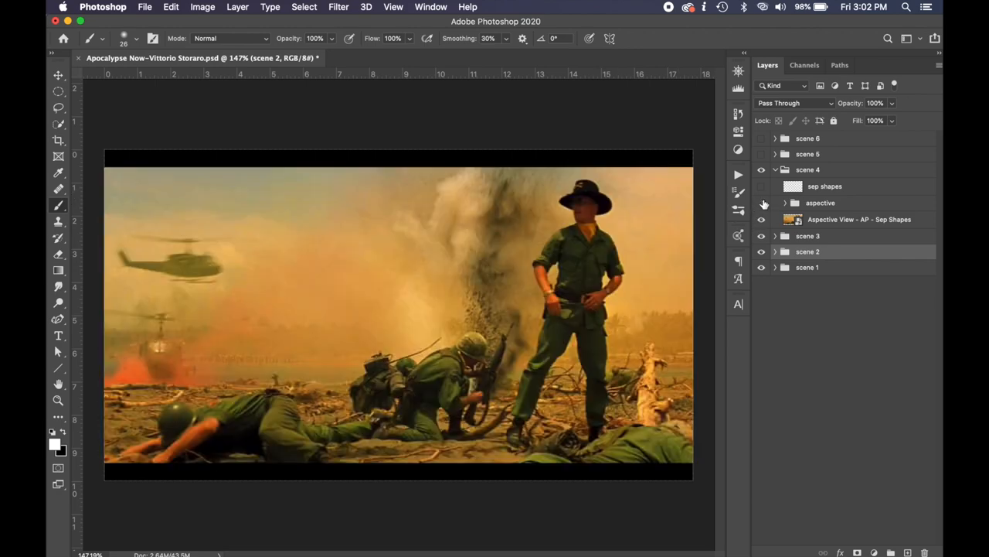
{"action": "left_click", "coordinate": [760, 202]}
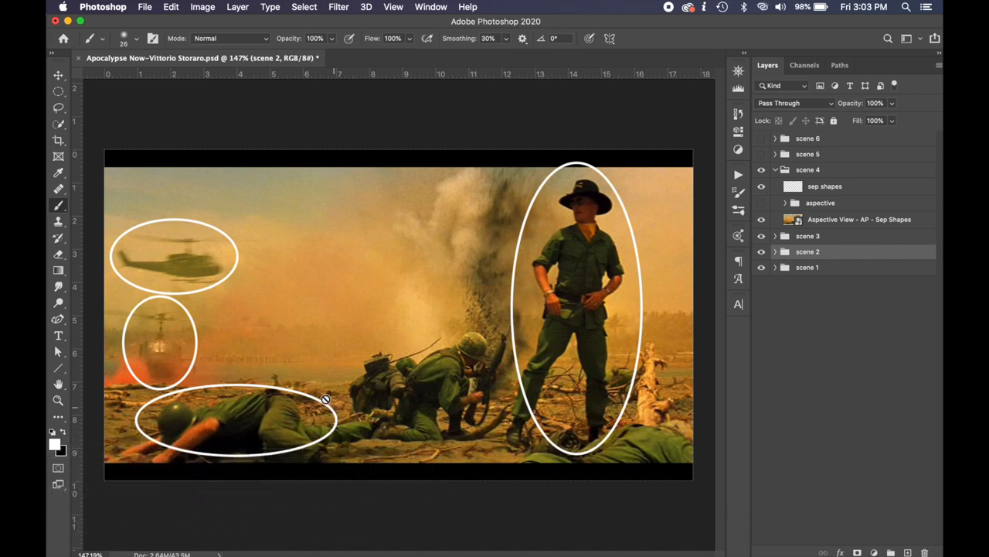
{"action": "mouse_move", "coordinate": [167, 399]}
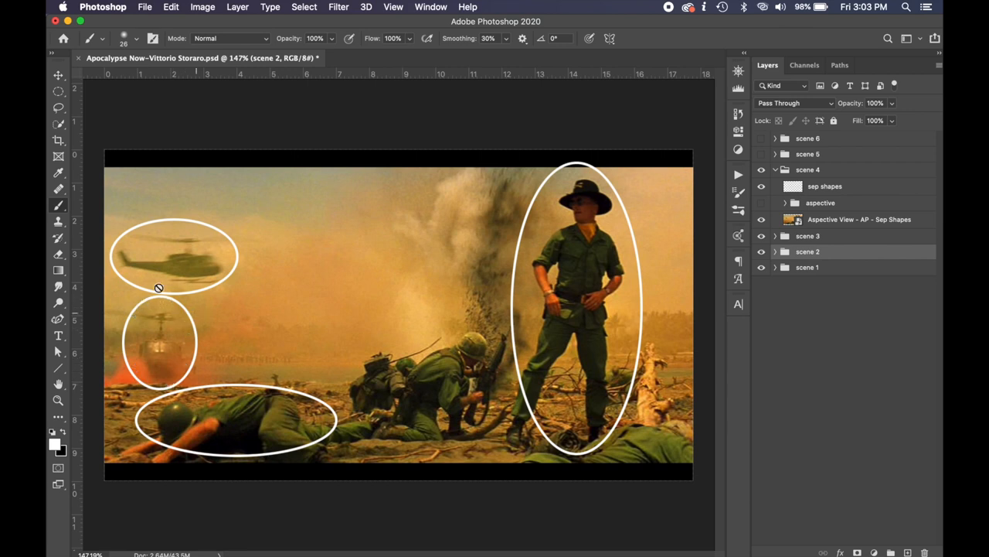
{"action": "mouse_move", "coordinate": [448, 368]}
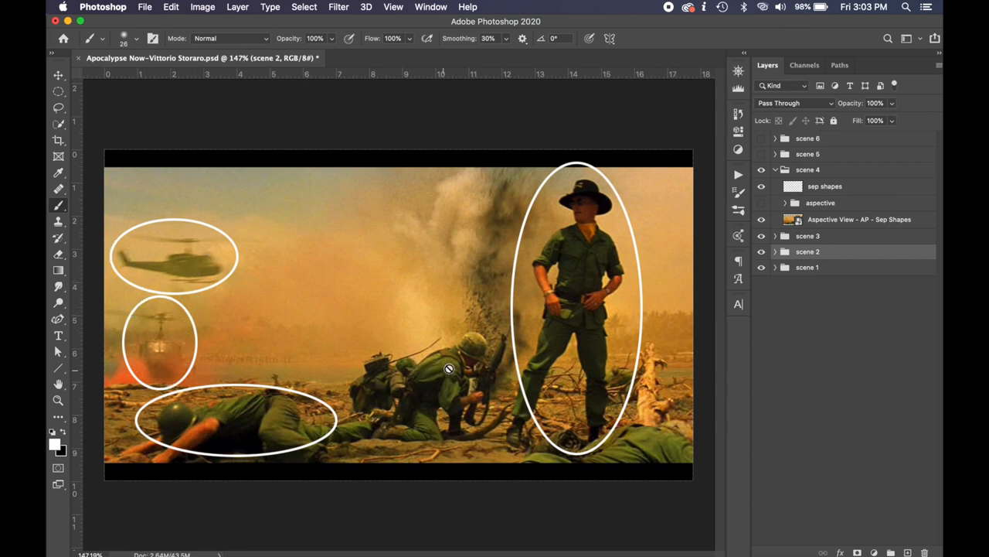
{"action": "mouse_move", "coordinate": [455, 355]}
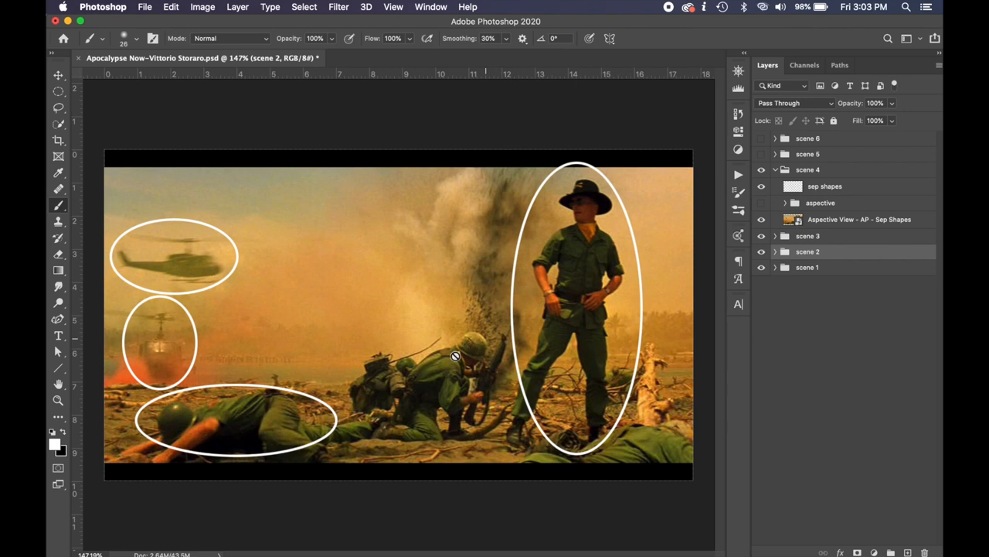
{"action": "mouse_move", "coordinate": [411, 376]}
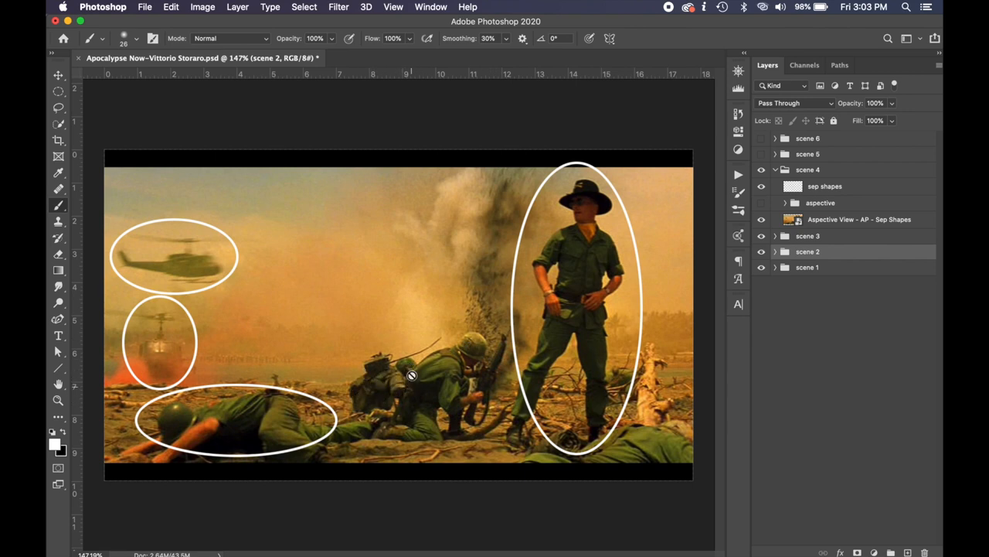
{"action": "mouse_move", "coordinate": [416, 384]}
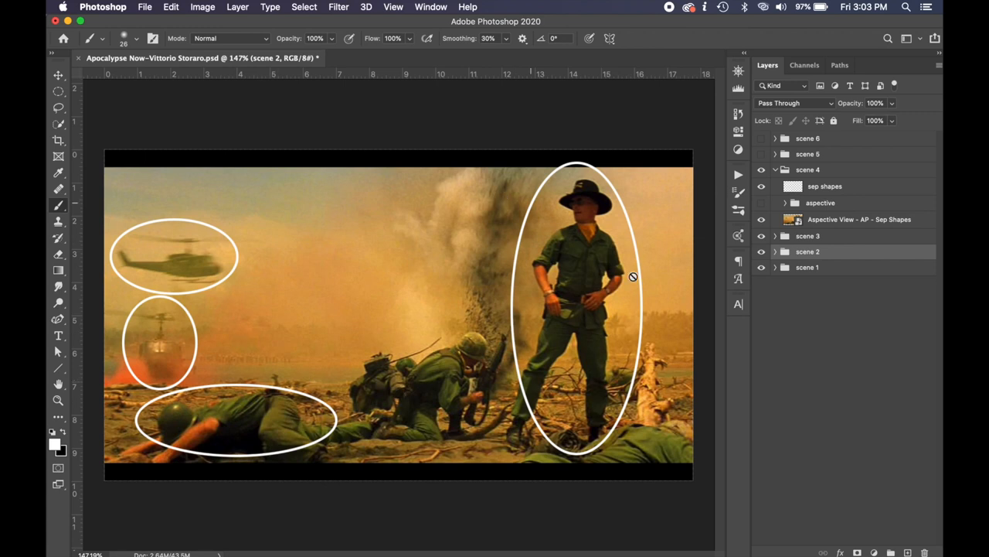
{"action": "mouse_move", "coordinate": [495, 362]}
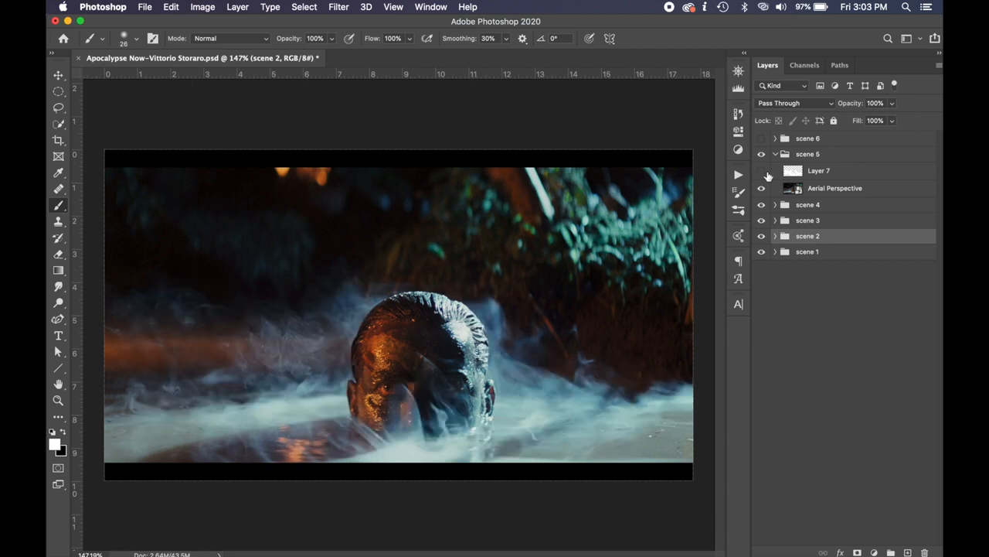
- Collapse and re-expand the scene 5 misty-water group and select its Aerial Perspective layer
{"action": "left_click", "coordinate": [761, 170]}
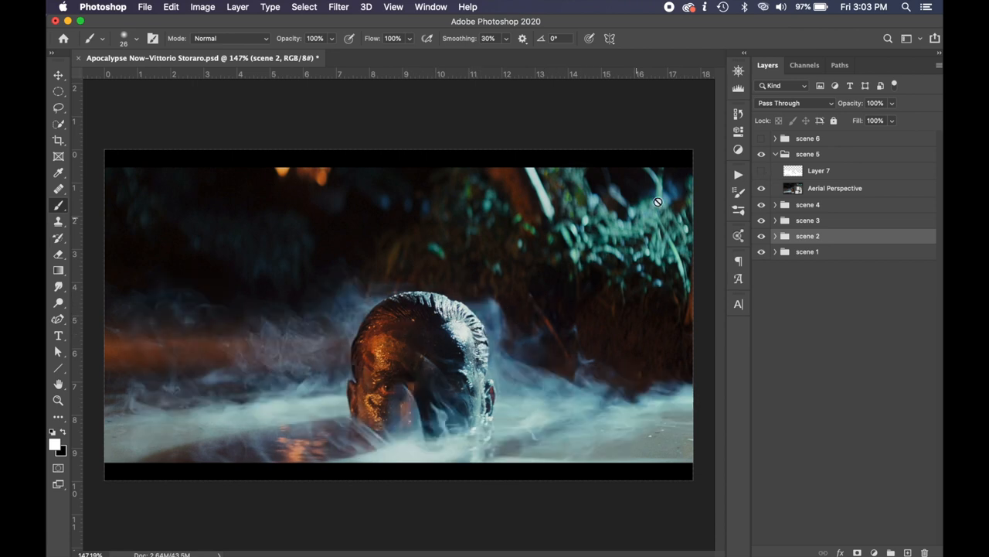
{"action": "mouse_move", "coordinate": [371, 384]}
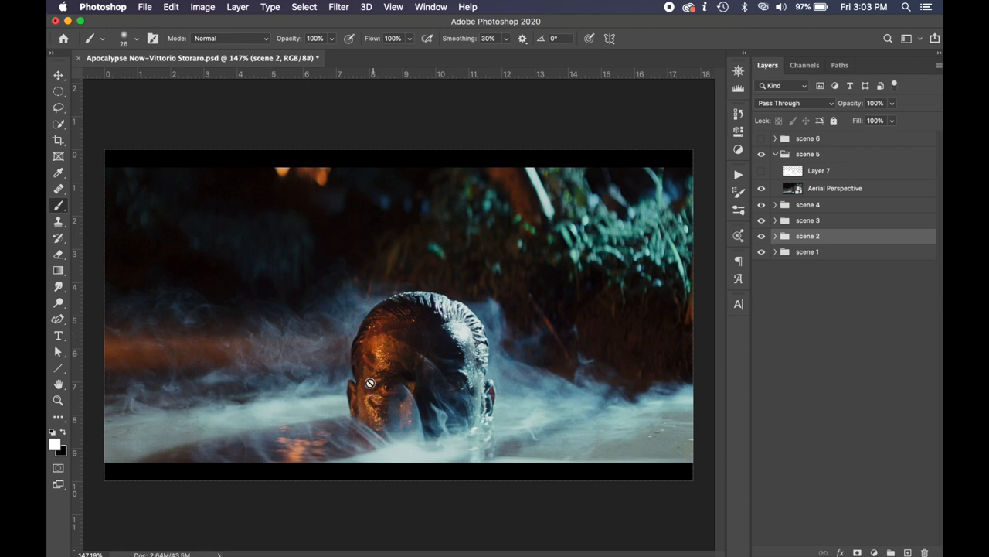
{"action": "mouse_move", "coordinate": [331, 306]}
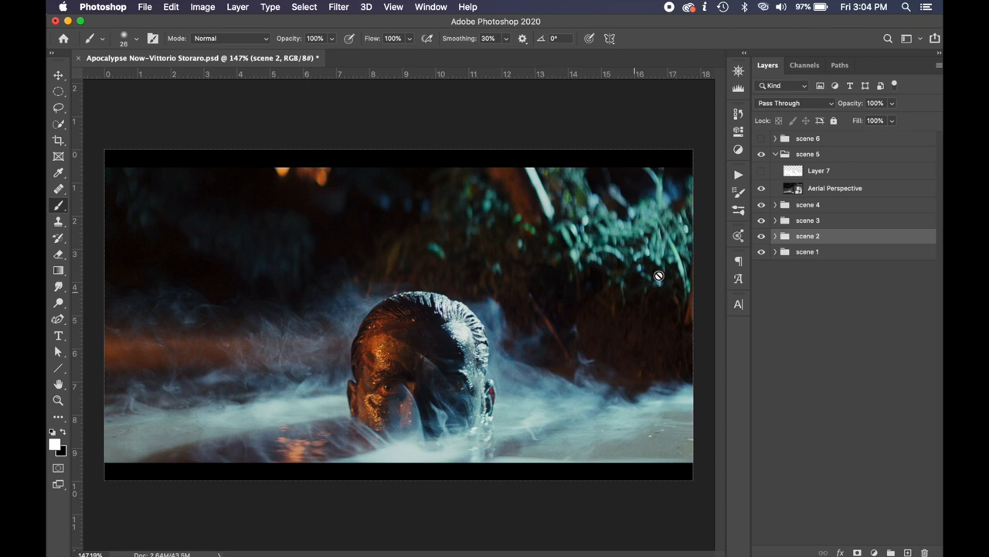
{"action": "mouse_move", "coordinate": [278, 417]}
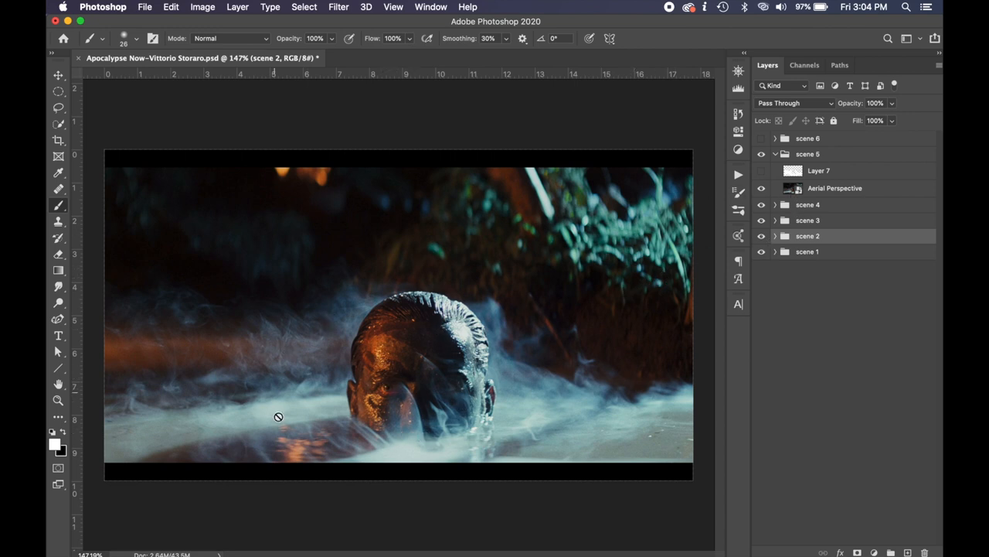
{"action": "mouse_move", "coordinate": [482, 371]}
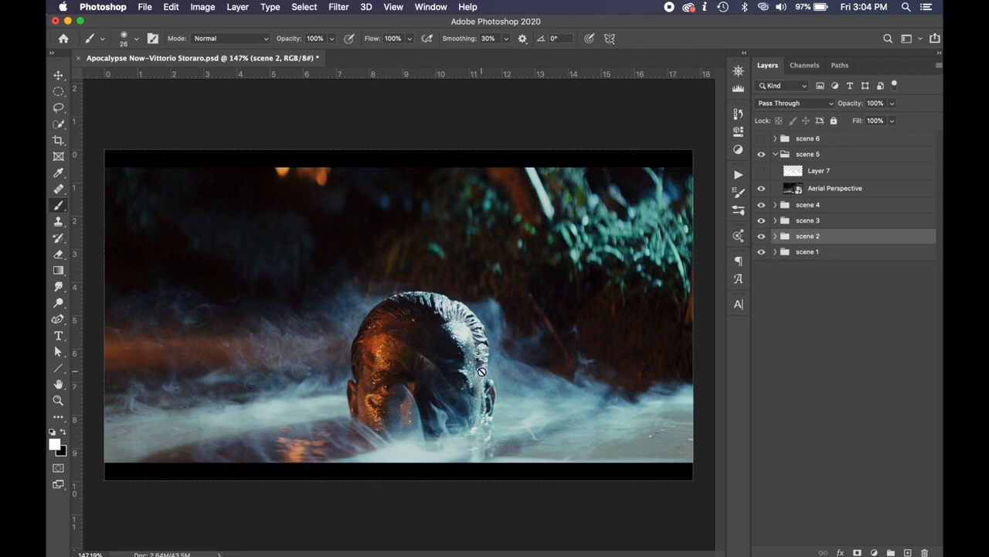
{"action": "mouse_move", "coordinate": [274, 350]}
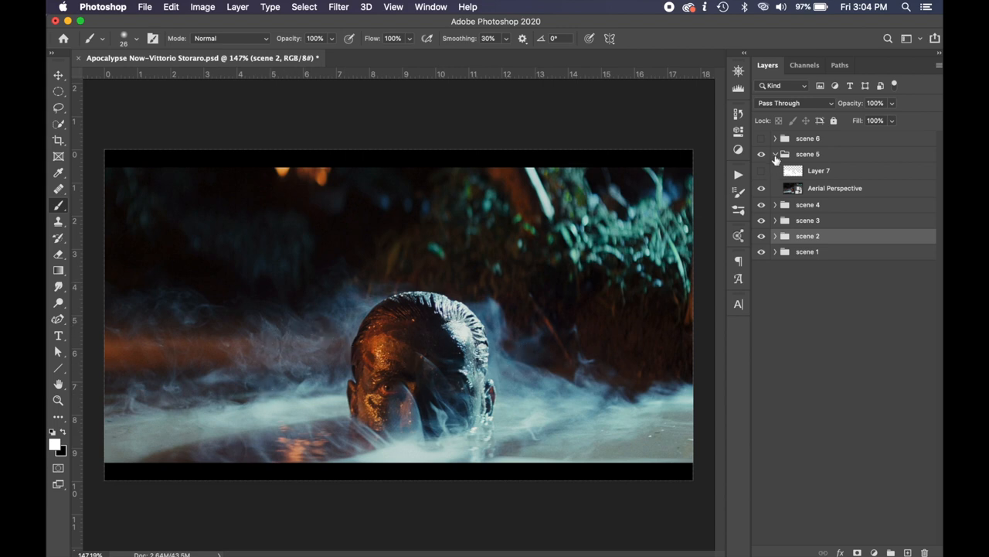
{"action": "left_click", "coordinate": [776, 154]}
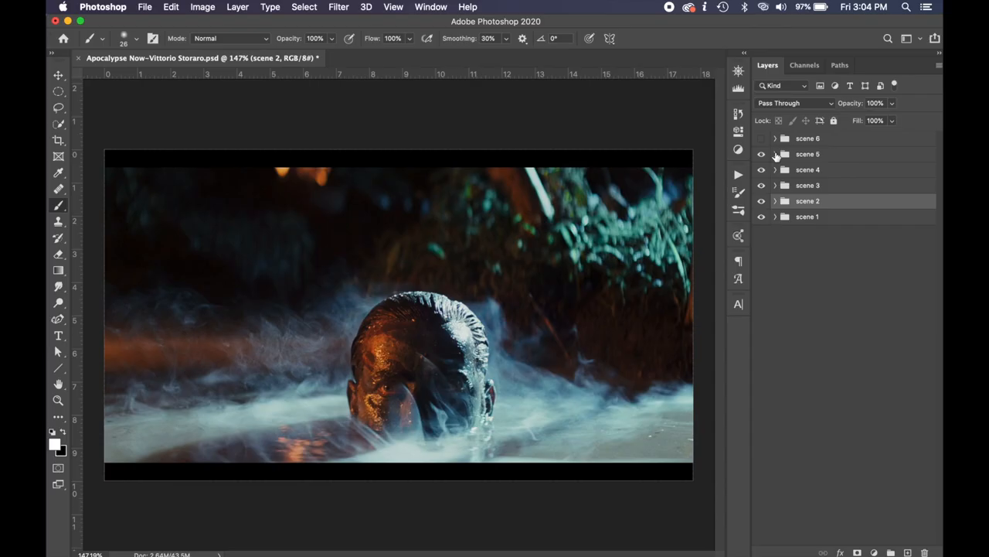
{"action": "left_click", "coordinate": [774, 155]}
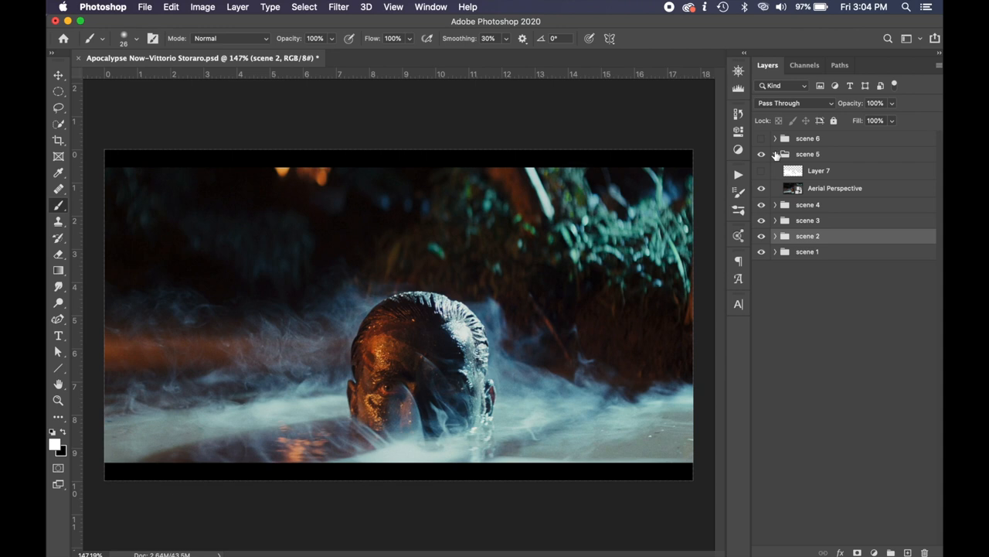
{"action": "left_click", "coordinate": [835, 188]}
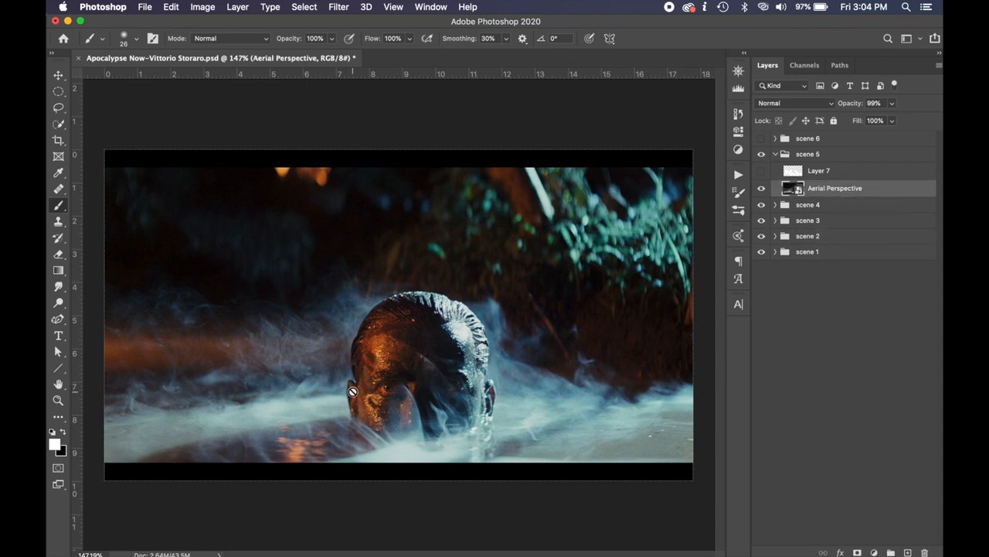
{"action": "mouse_move", "coordinate": [442, 357]}
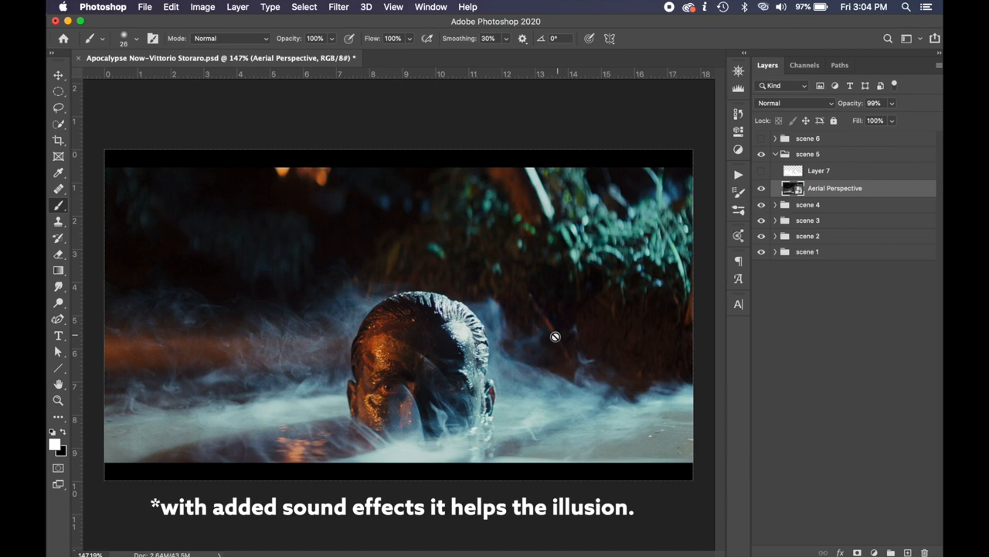
{"action": "mouse_move", "coordinate": [428, 327]}
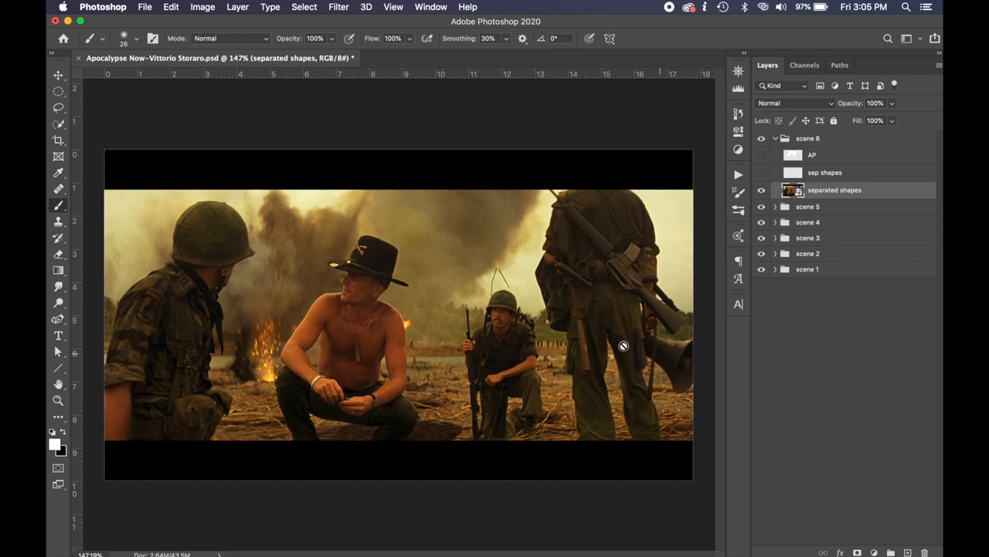
{"action": "mouse_move", "coordinate": [519, 357]}
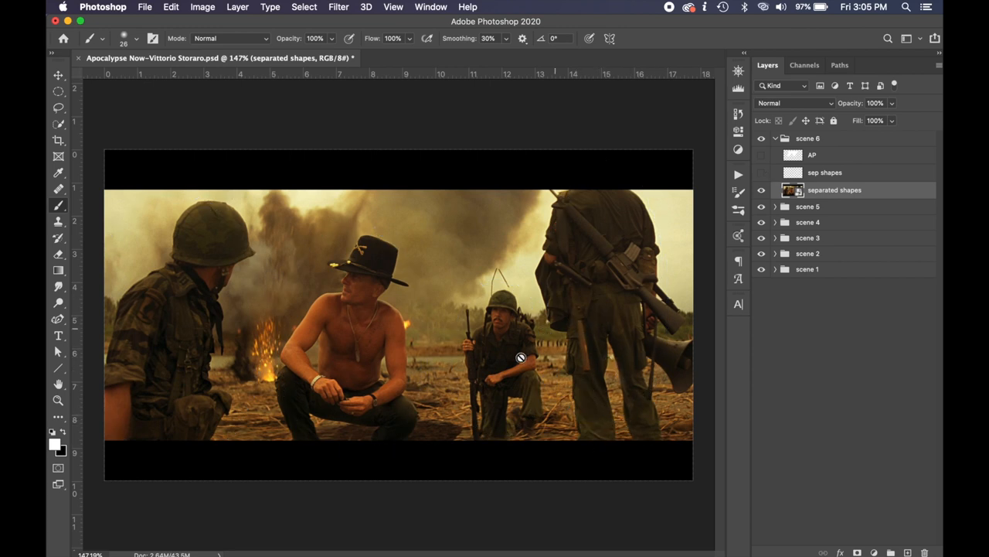
{"action": "mouse_move", "coordinate": [326, 350]}
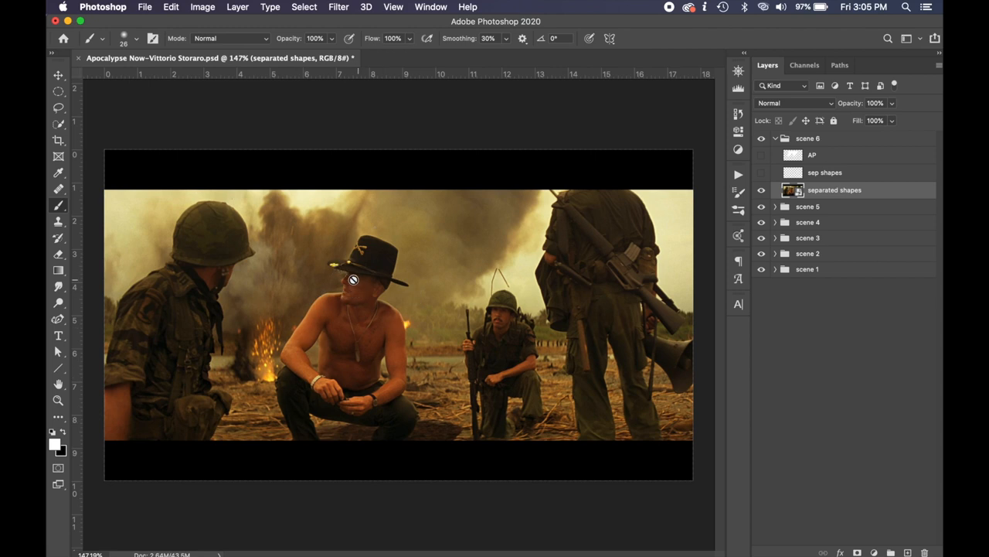
{"action": "mouse_move", "coordinate": [327, 204]}
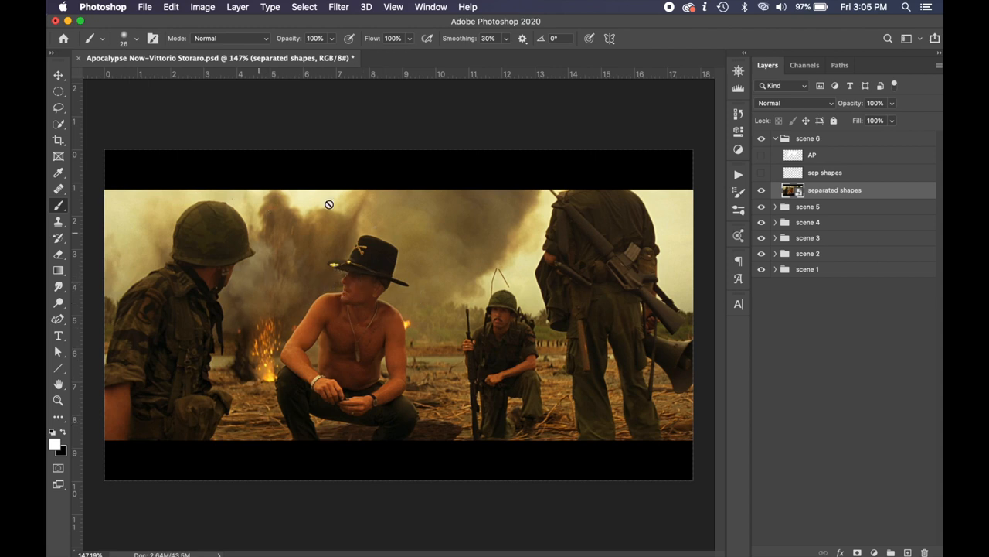
{"action": "mouse_move", "coordinate": [281, 343]}
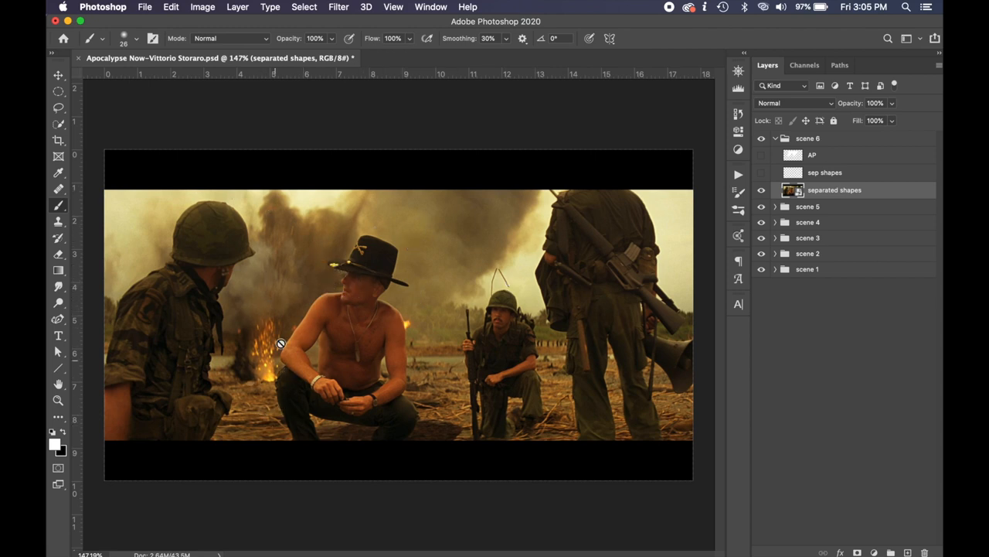
{"action": "mouse_move", "coordinate": [685, 259]}
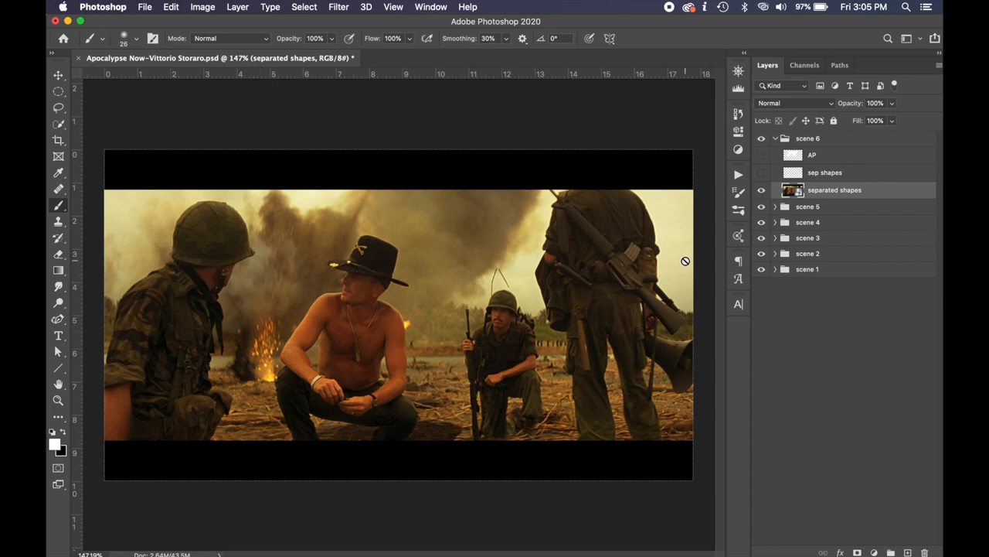